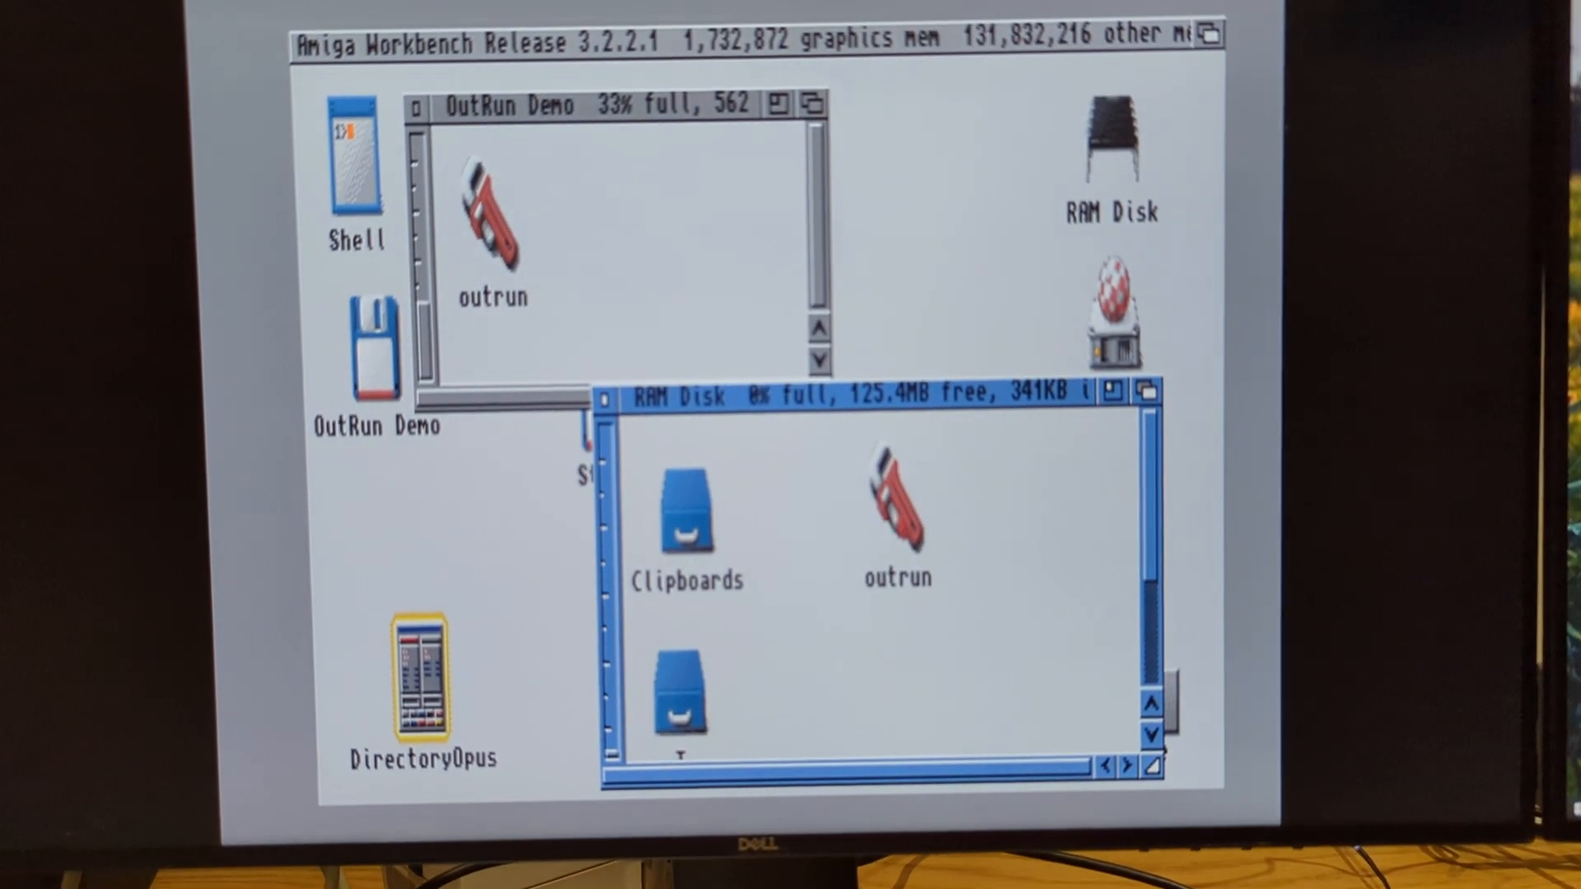
Drag the outrun icon from the OutRun Demo disk onto the RAM Disk to copy it.
left_click(896, 514)
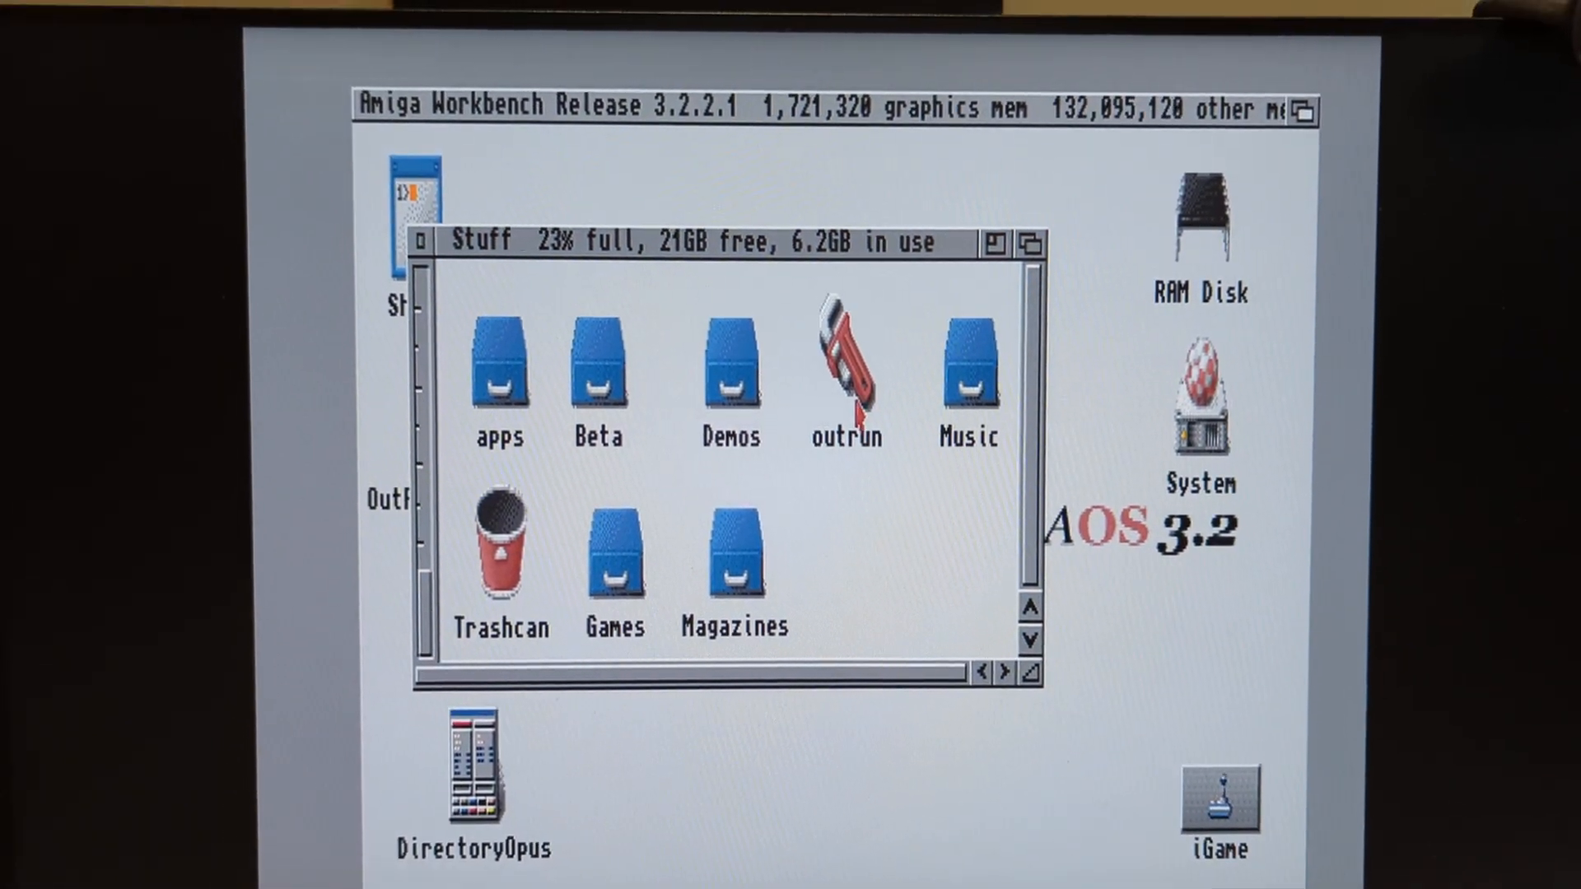
Cancel the Execute a file requester and run the outrun icon from the Stuff drawer.
double_click(845, 378)
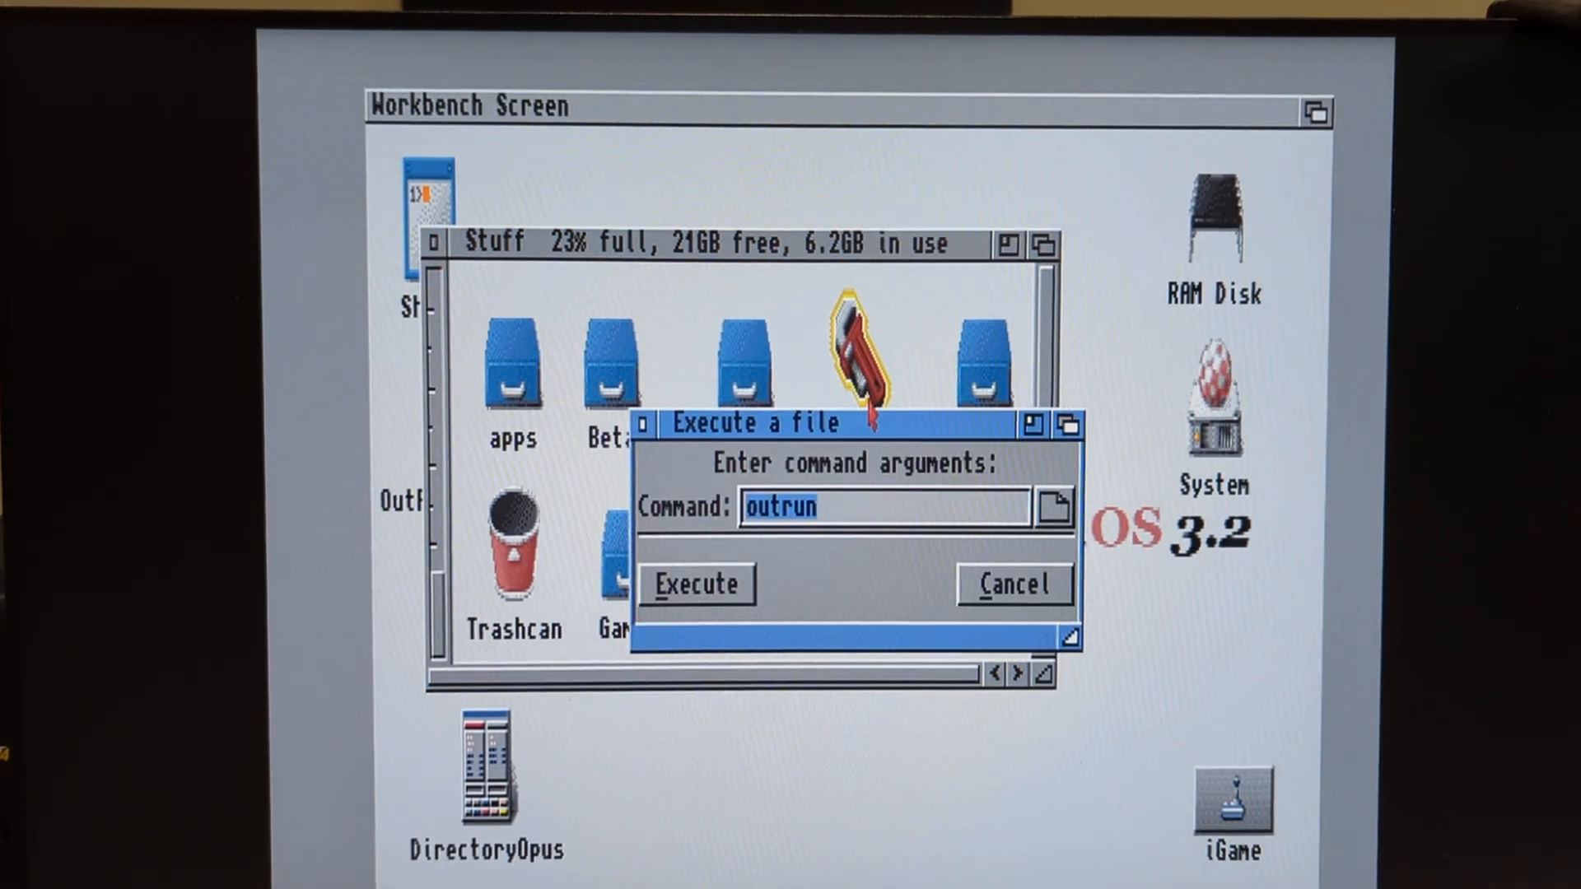
left_click(695, 583)
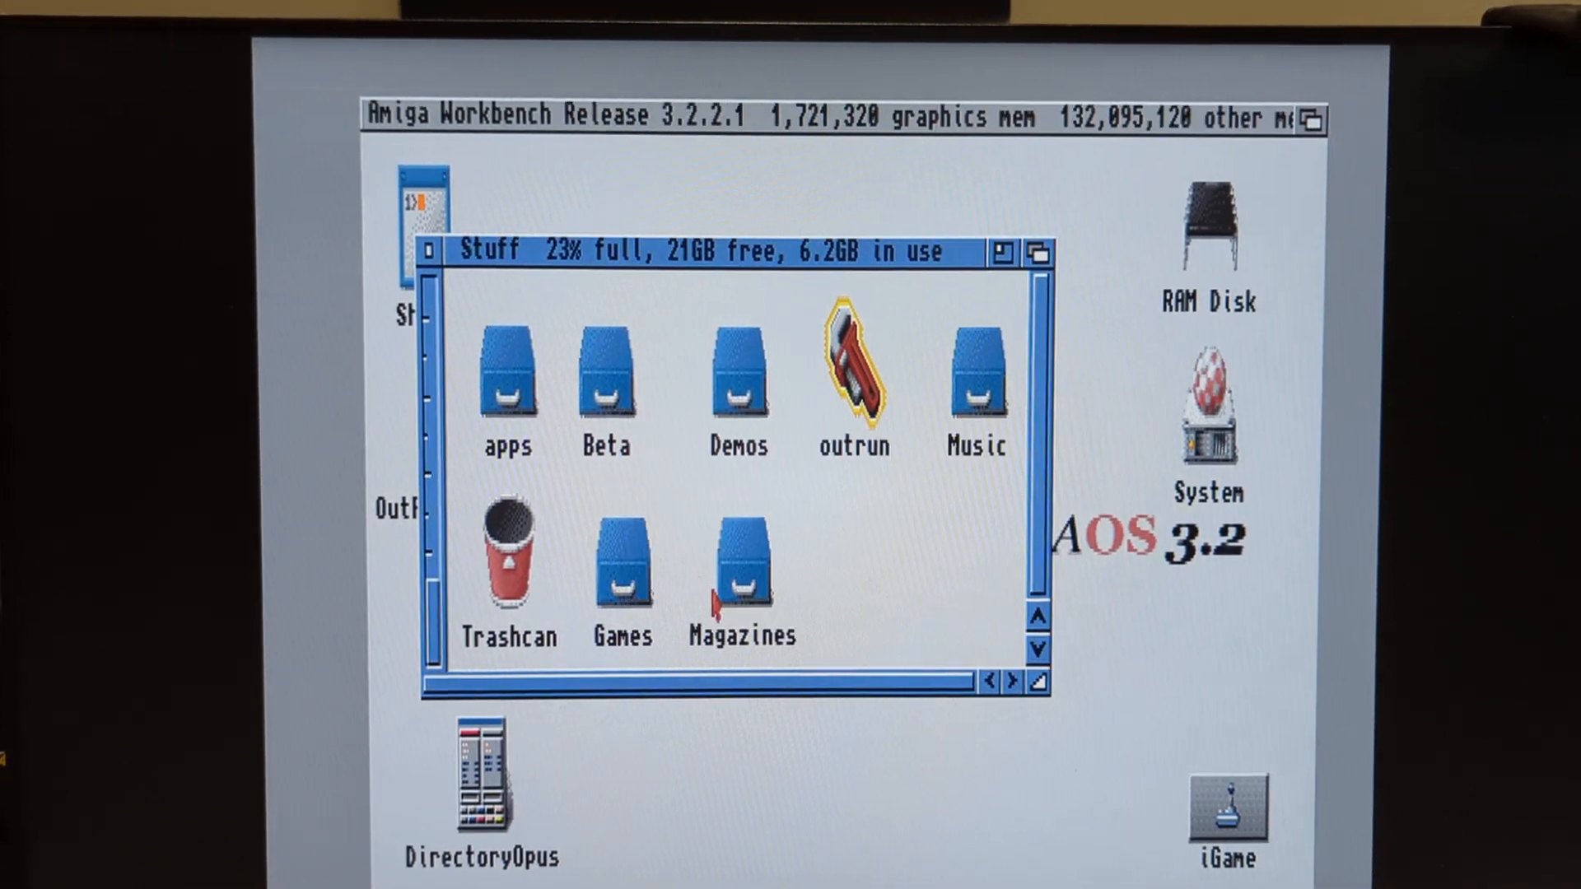
double_click(852, 379)
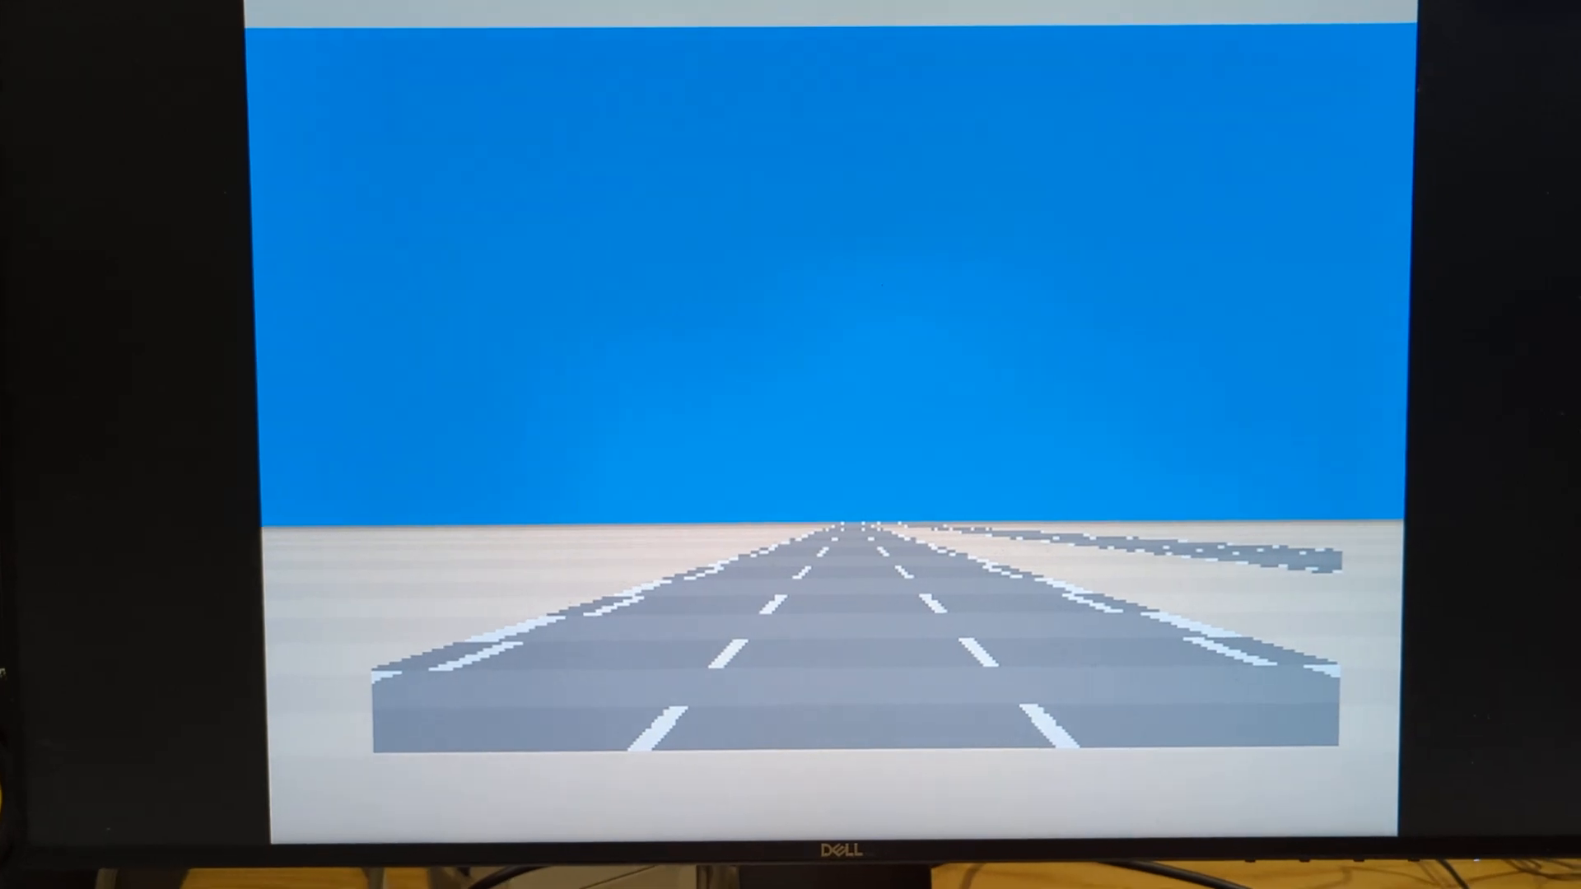